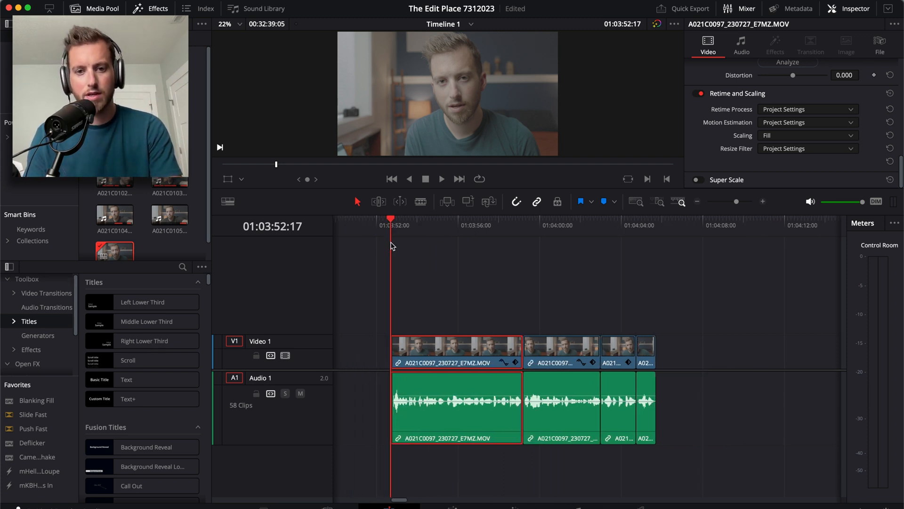
# Step: Audition the dialogue clip, then show the effect categories available for the Audio 1 track
pyautogui.click(441, 179)
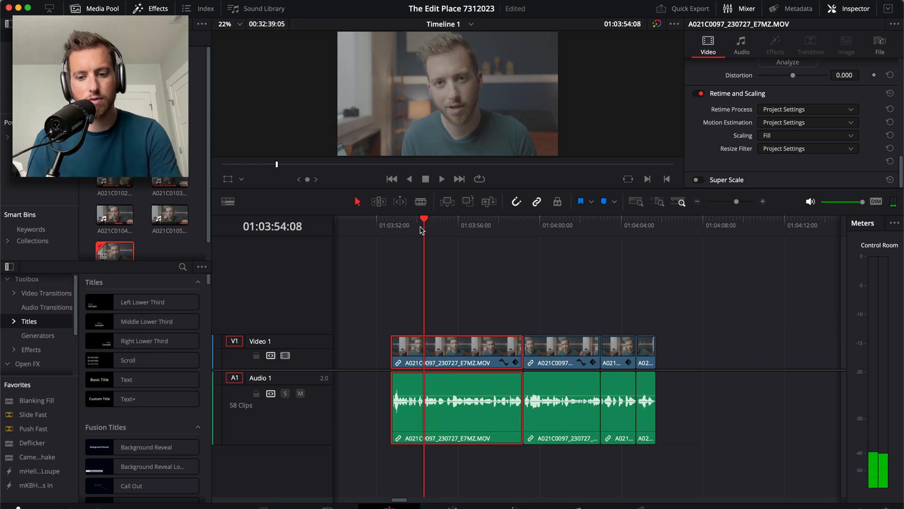
pyautogui.moveTo(535, 498)
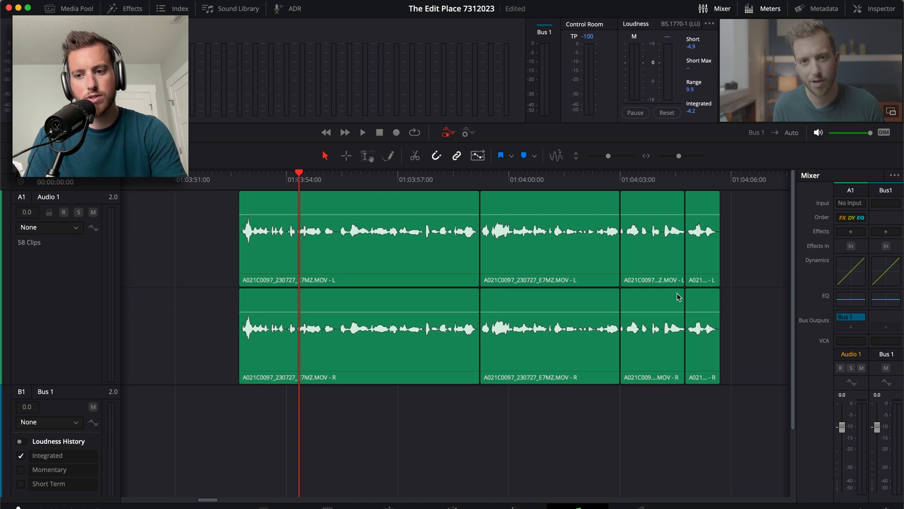
pyautogui.moveTo(800, 345)
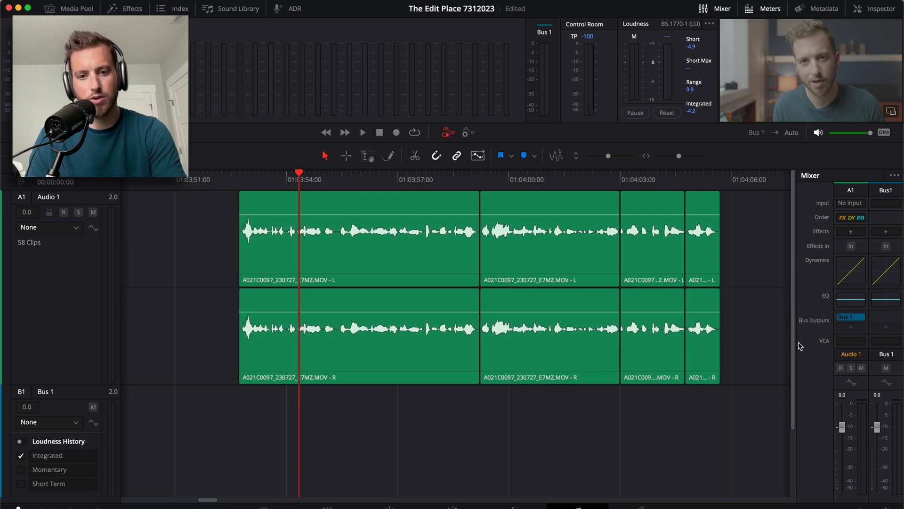
pyautogui.click(132, 8)
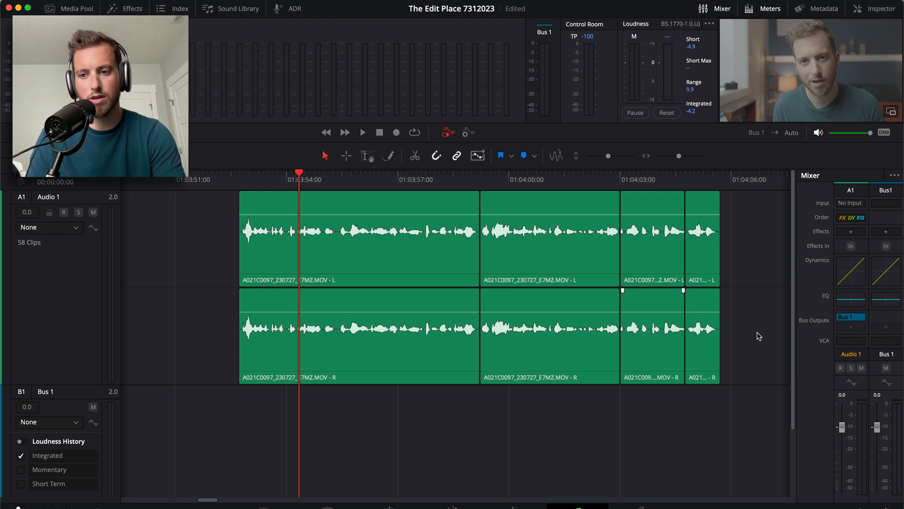
pyautogui.moveTo(716, 313)
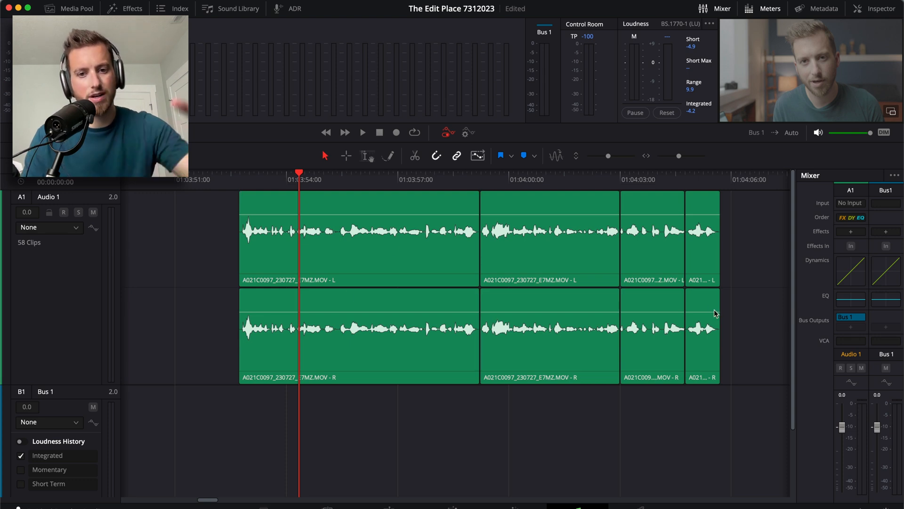
pyautogui.moveTo(798, 310)
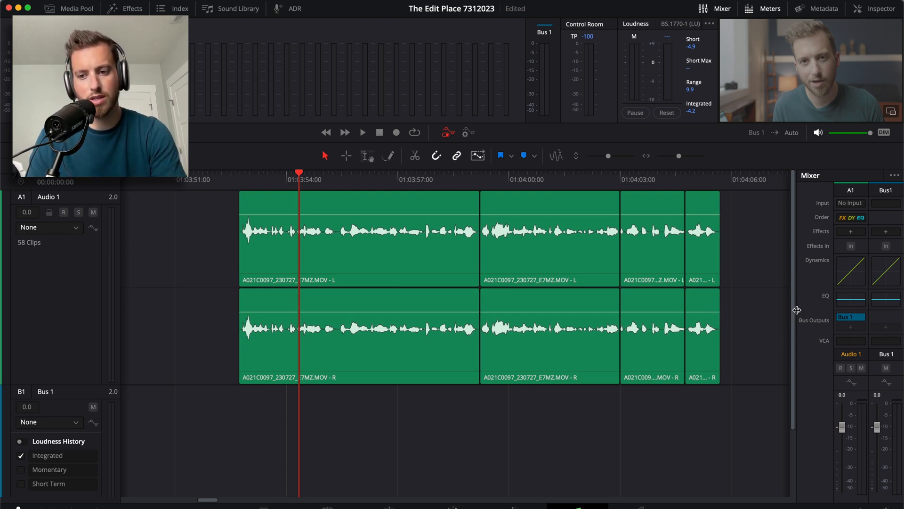
pyautogui.moveTo(808, 359)
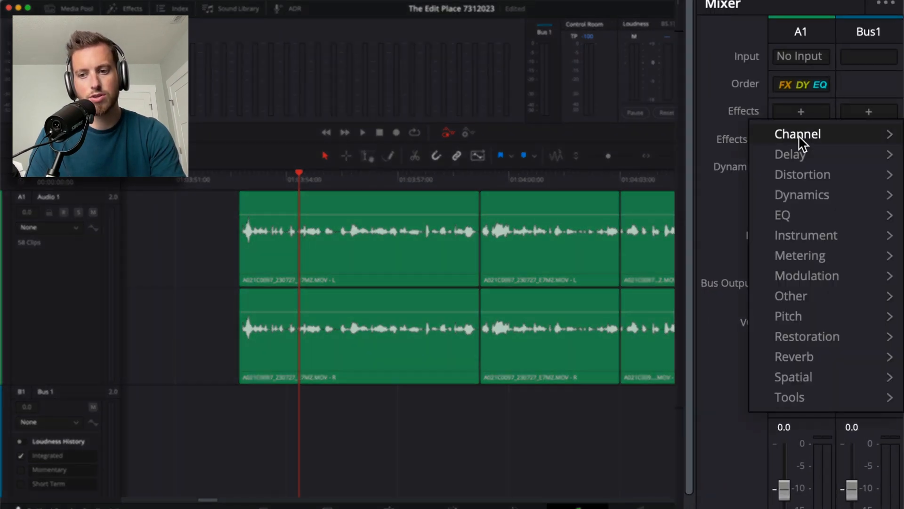
# Step: Add a Dialogue Processor to Audio 1 with the Male VO preset and raised Excite Amount
pyautogui.click(798, 134)
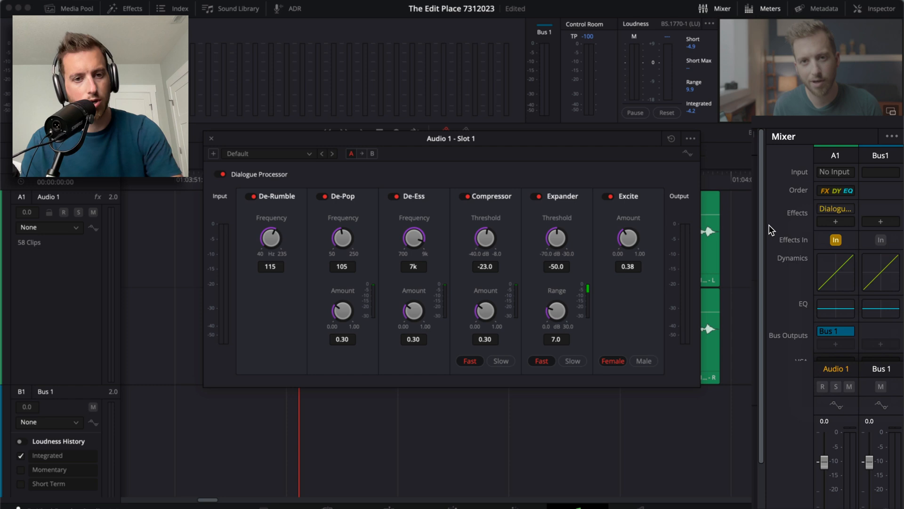
pyautogui.click(317, 154)
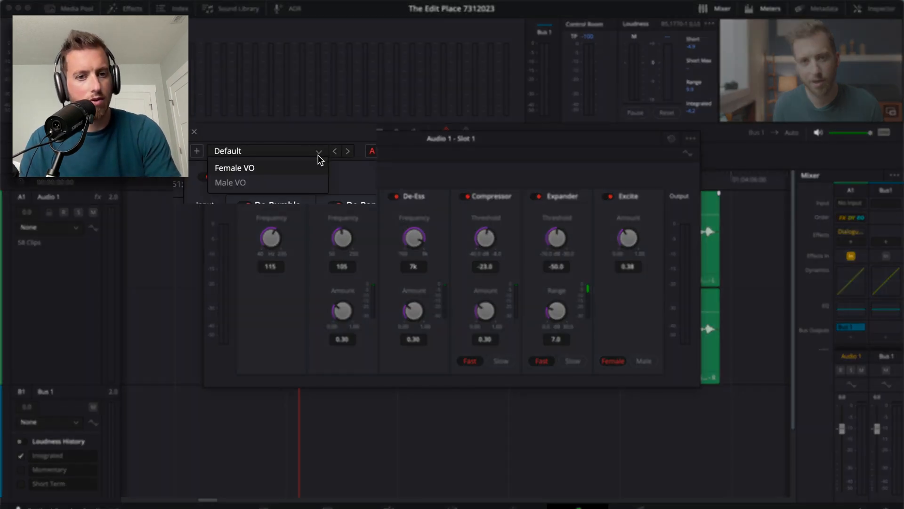
pyautogui.click(230, 182)
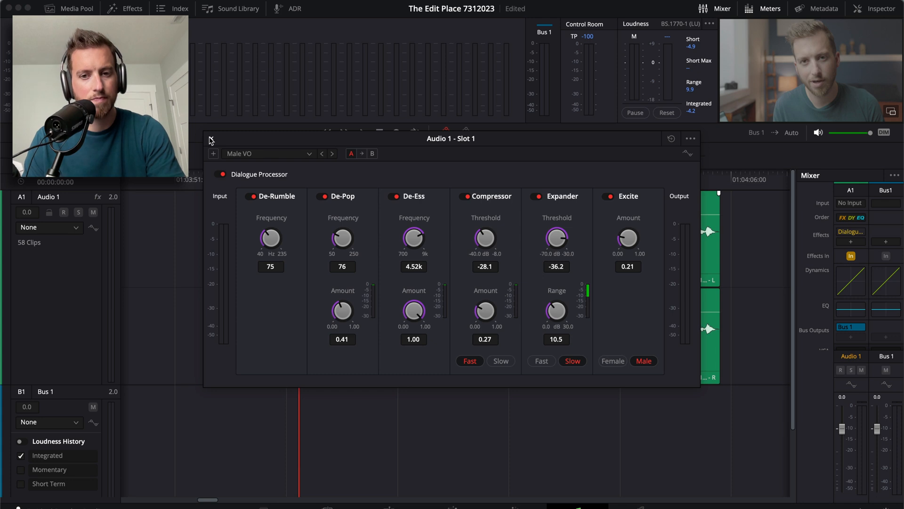
pyautogui.moveTo(390, 231)
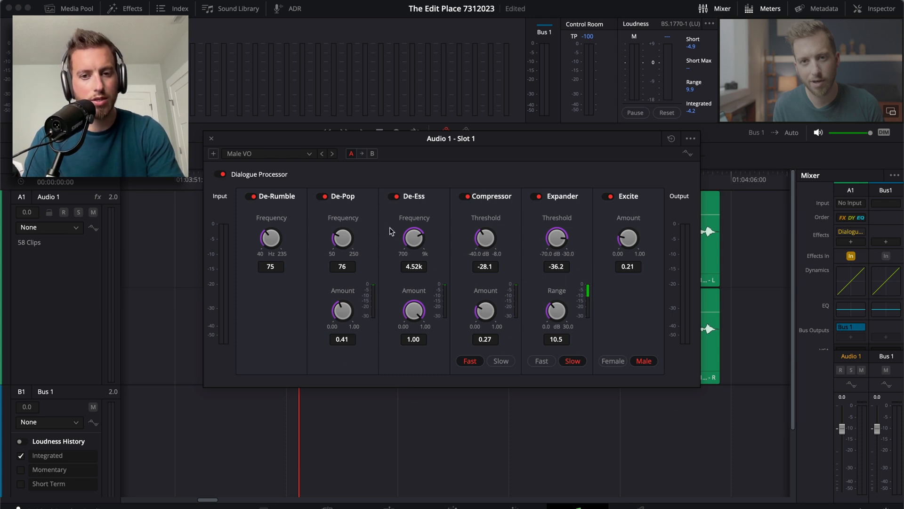
pyautogui.moveTo(320, 261)
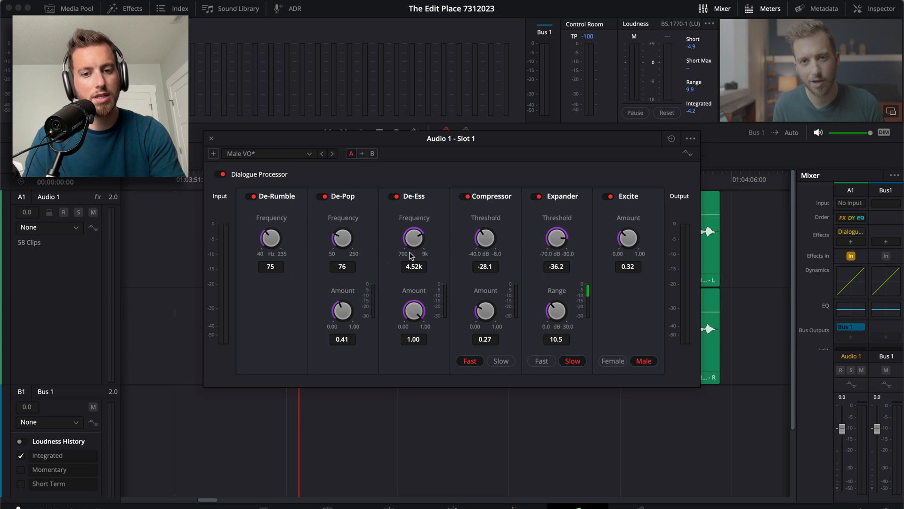
pyautogui.moveTo(206, 137)
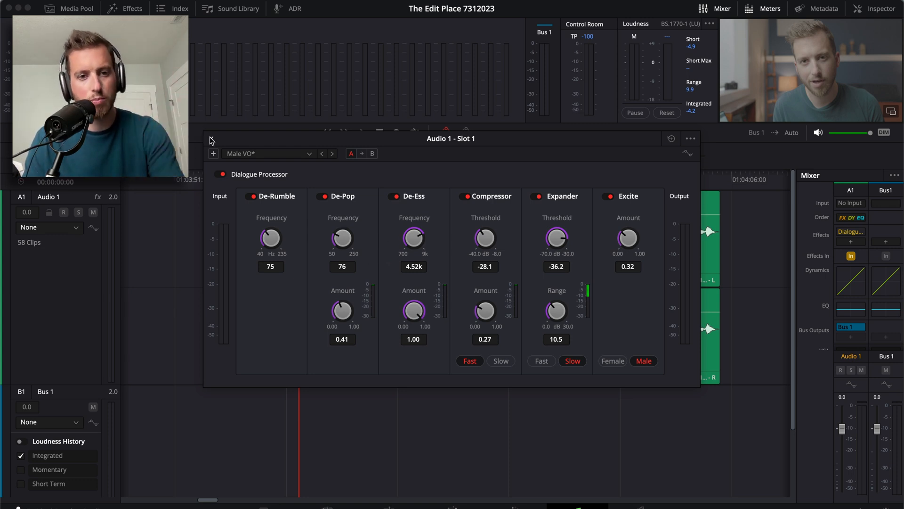
pyautogui.click(210, 140)
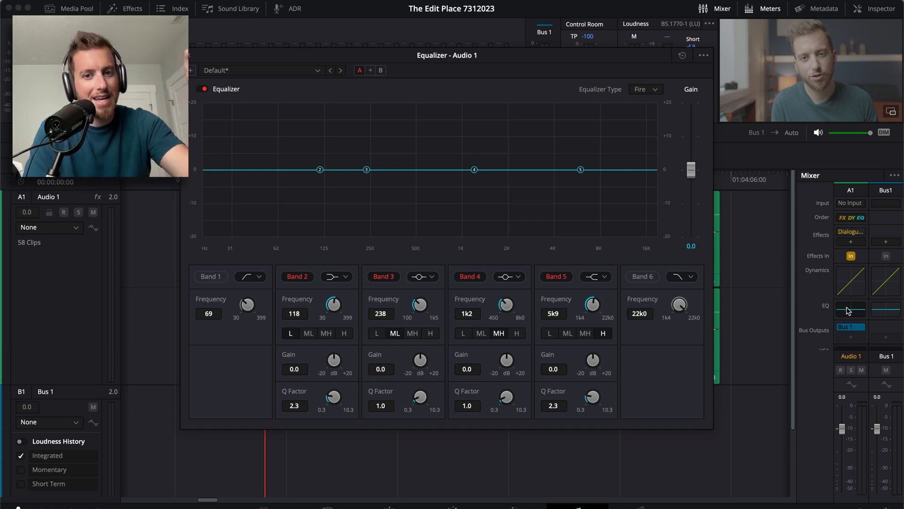
pyautogui.moveTo(597, 184)
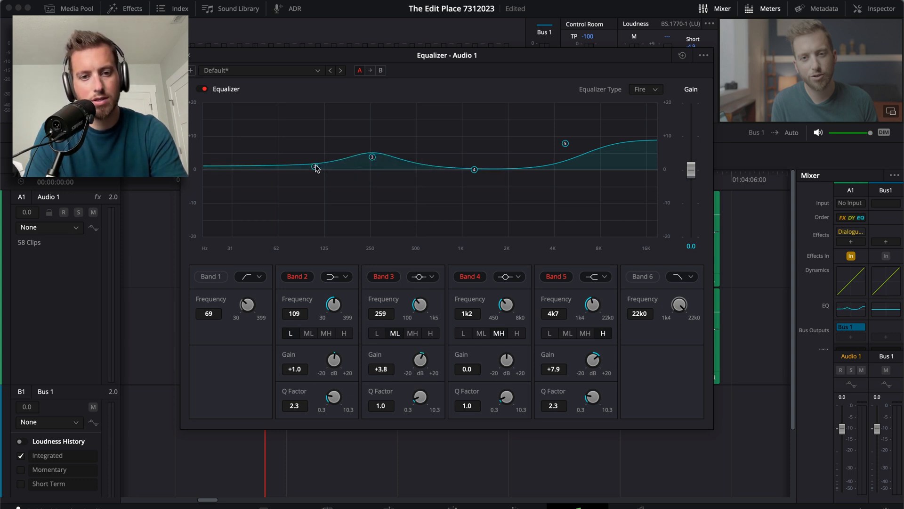
# Step: Lift EQ Bands 2 and 3 slightly, boost Band 5 to about +7.9 dB, and uncover the clips
pyautogui.moveTo(316, 168); pyautogui.dragTo(314, 162)
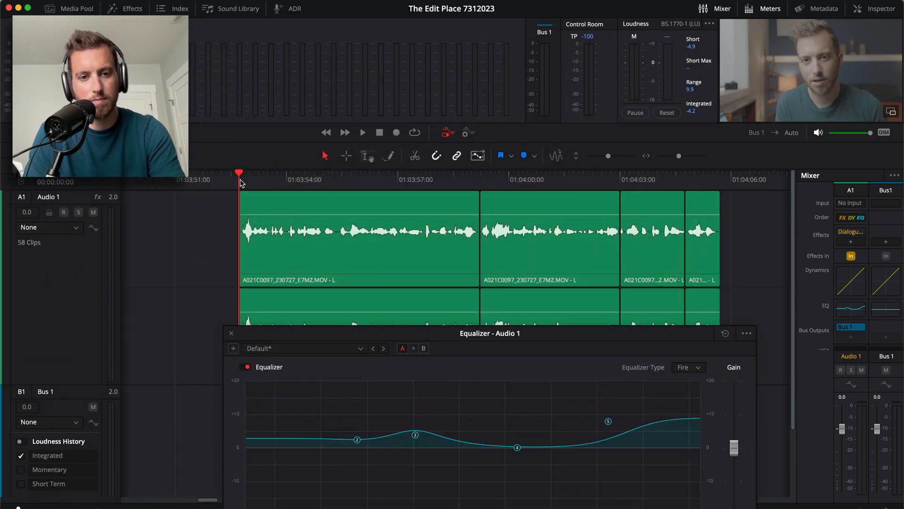
# Step: Compare the equalizer bypassed and active during playback, then leave it applied and closed
pyautogui.click(362, 132)
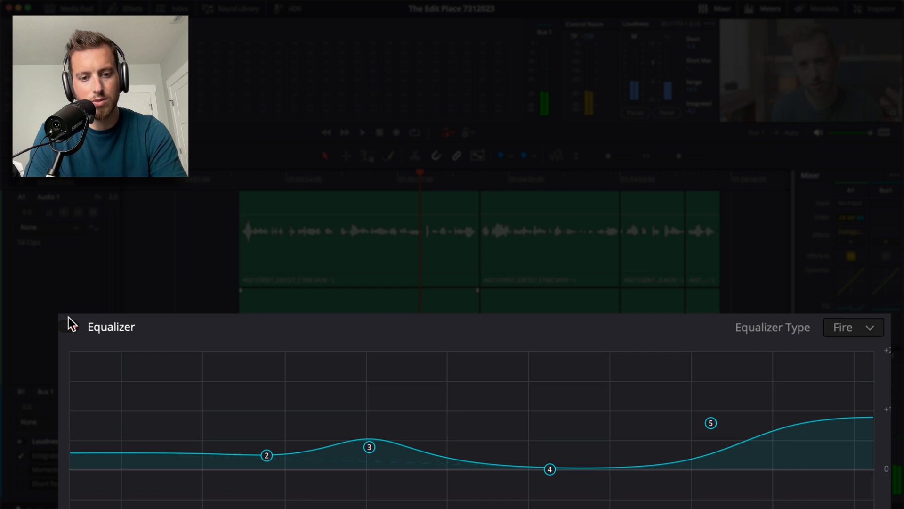
pyautogui.click(68, 327)
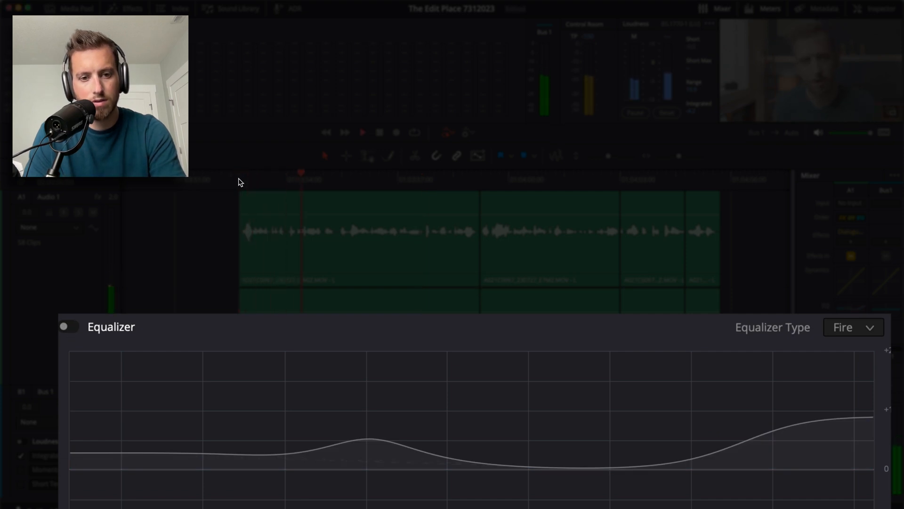
pyautogui.click(67, 327)
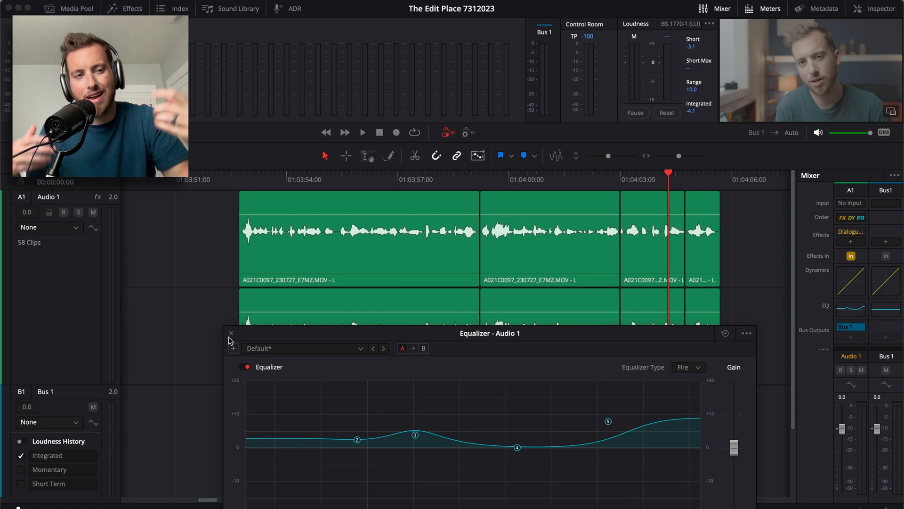
pyautogui.moveTo(266, 330)
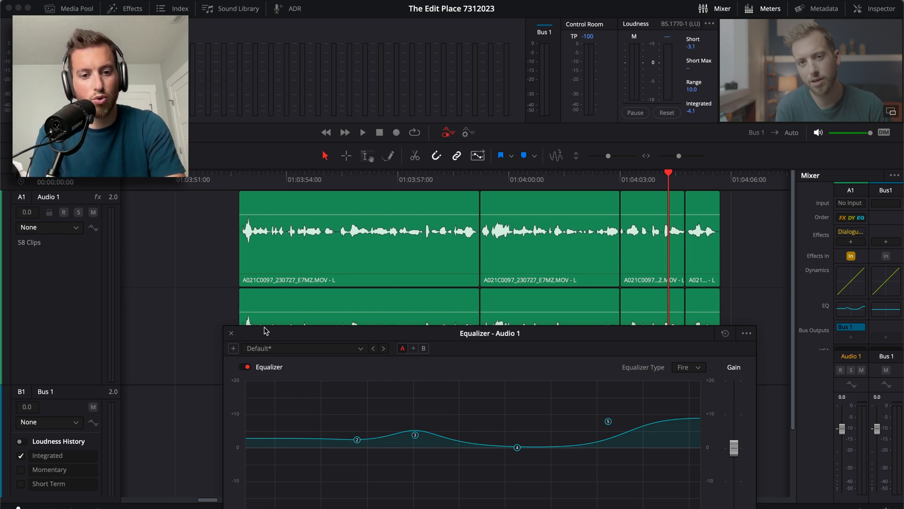
pyautogui.click(232, 333)
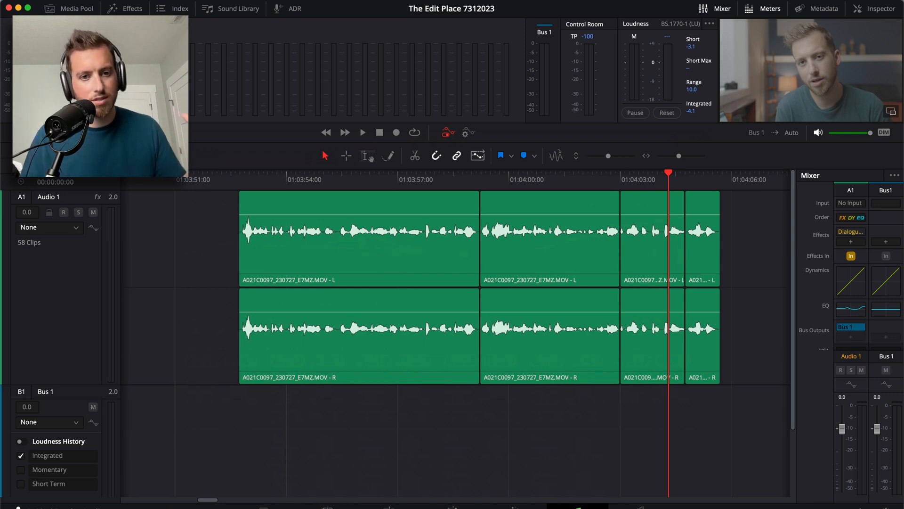
pyautogui.moveTo(387, 506)
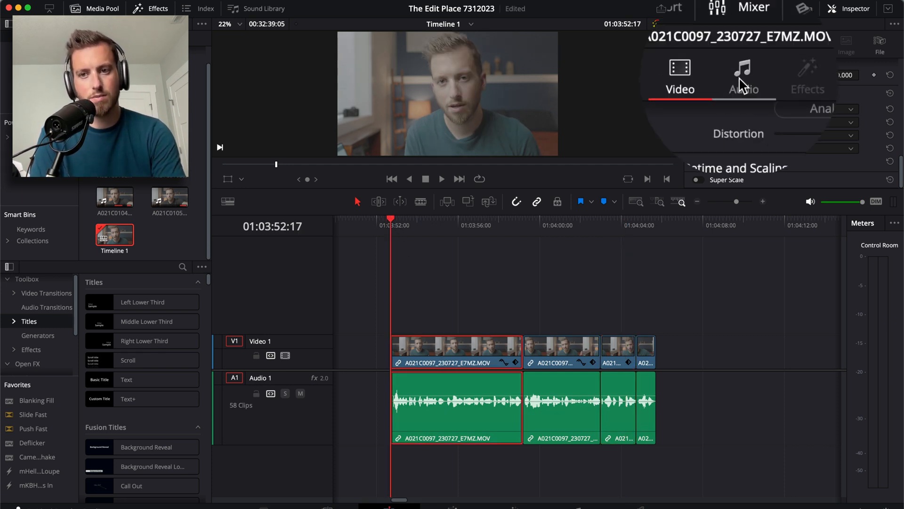
# Step: Show the first interview clip's audio properties in the Edit page Inspector
pyautogui.click(743, 75)
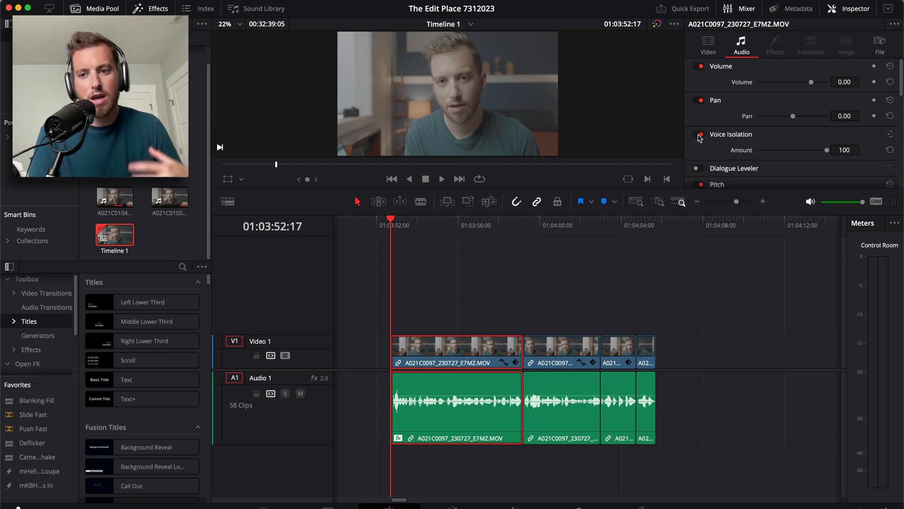
# Step: Enable Voice Isolation on the clip with its amount at 63 and replay from the start
pyautogui.click(698, 134)
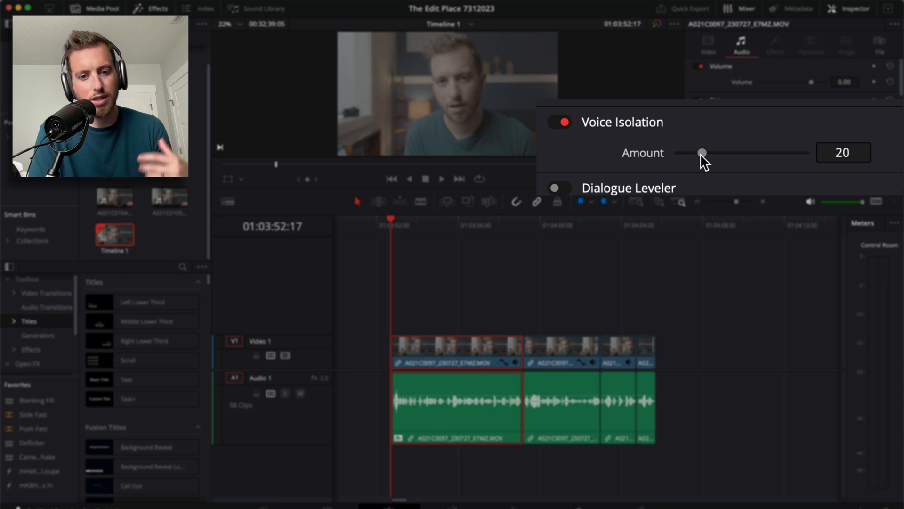
pyautogui.moveTo(404, 232)
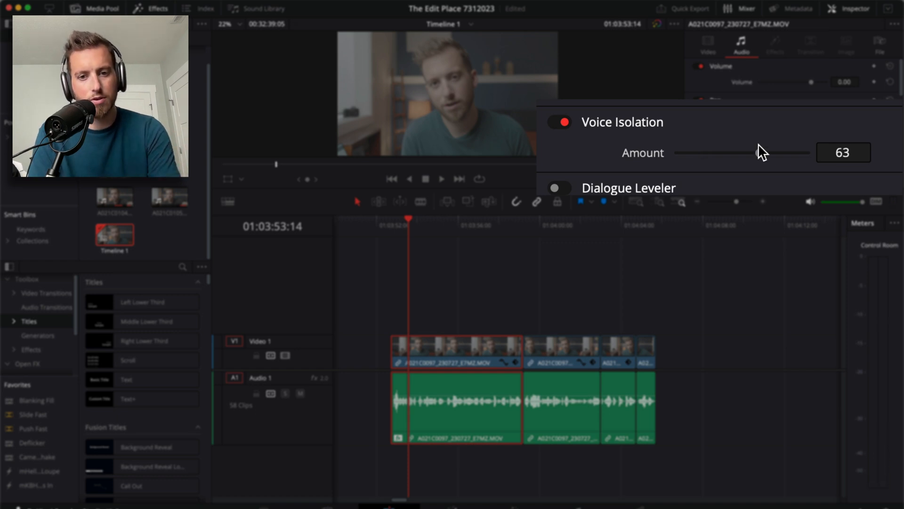
pyautogui.click(391, 225)
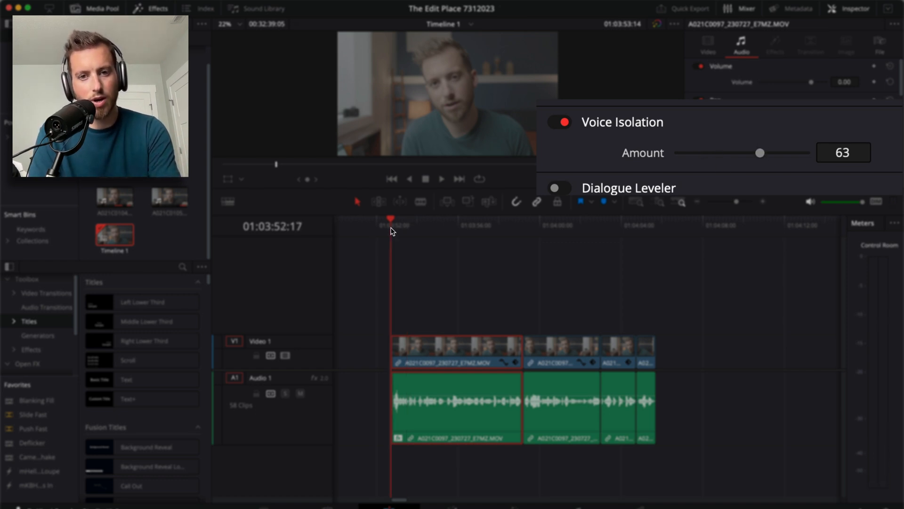